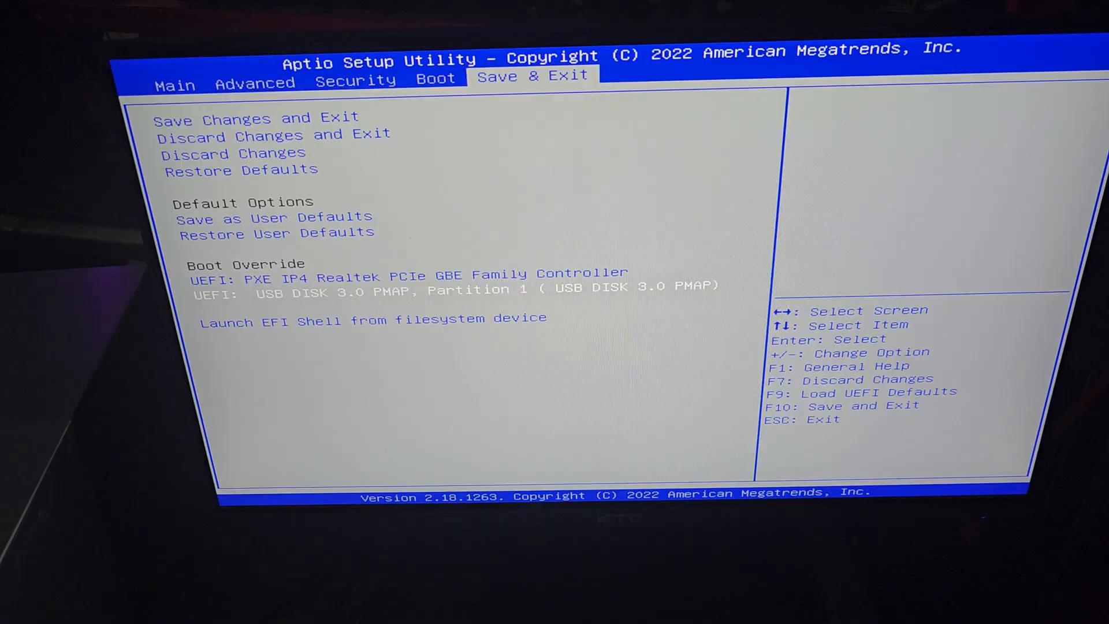
Step: Launch the EFI shell from the USB drive's filesystem device
{"action": "left_click", "coordinate": [373, 317]}
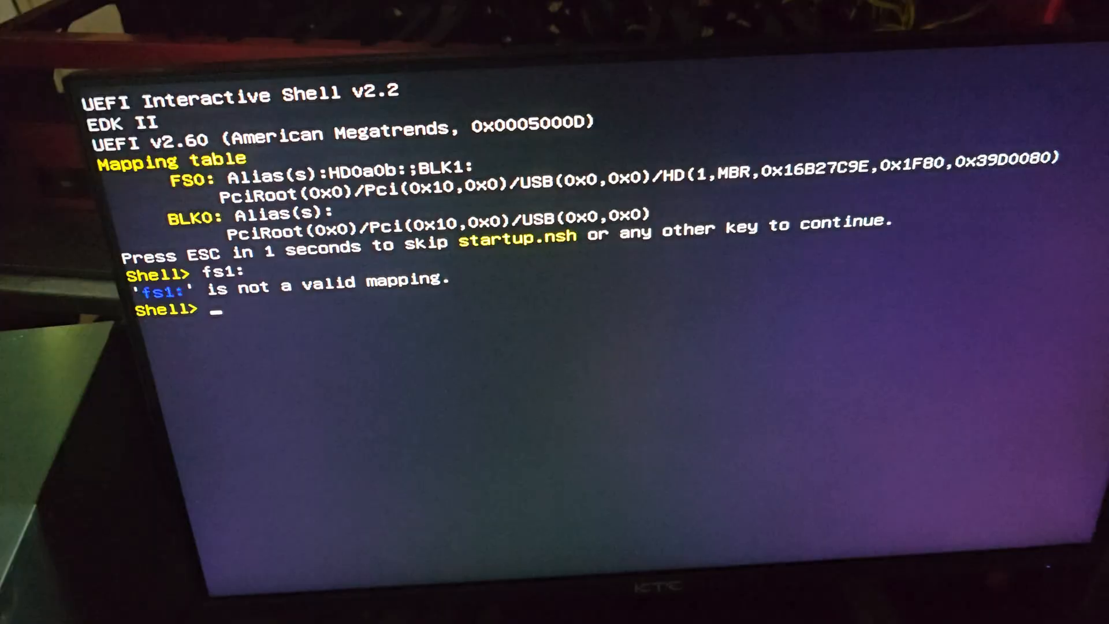
Step: Switch to the fs0: drive and list its files with dir
{"action": "type", "text": "fs0"}
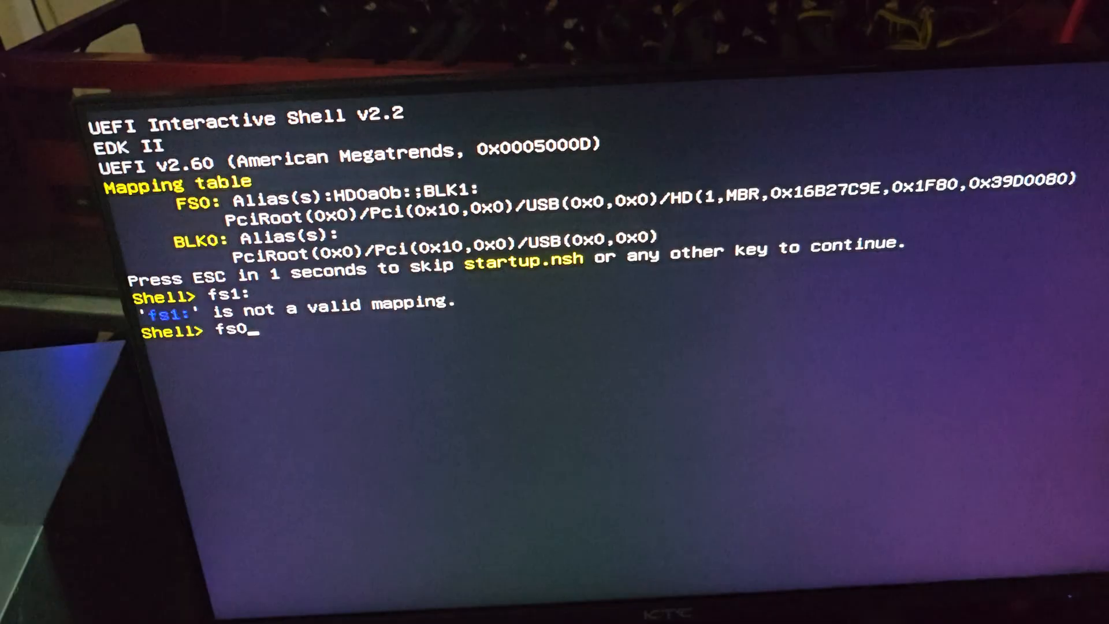
{"action": "type", "text": ";"}
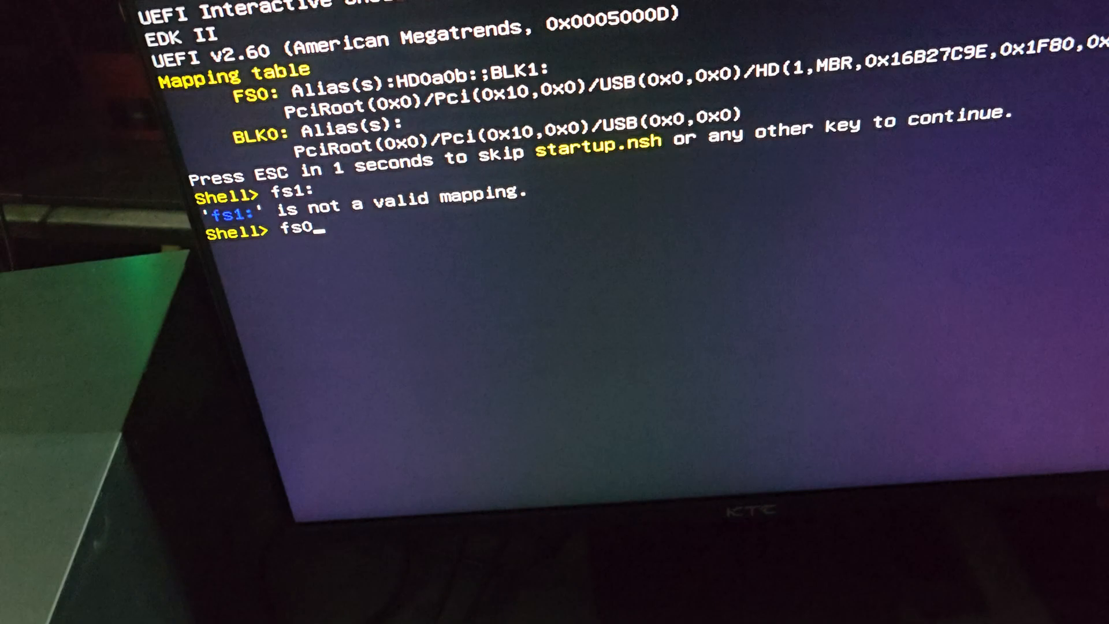
{"action": "type", "text": ":"}
{"action": "type", "text": "d"}
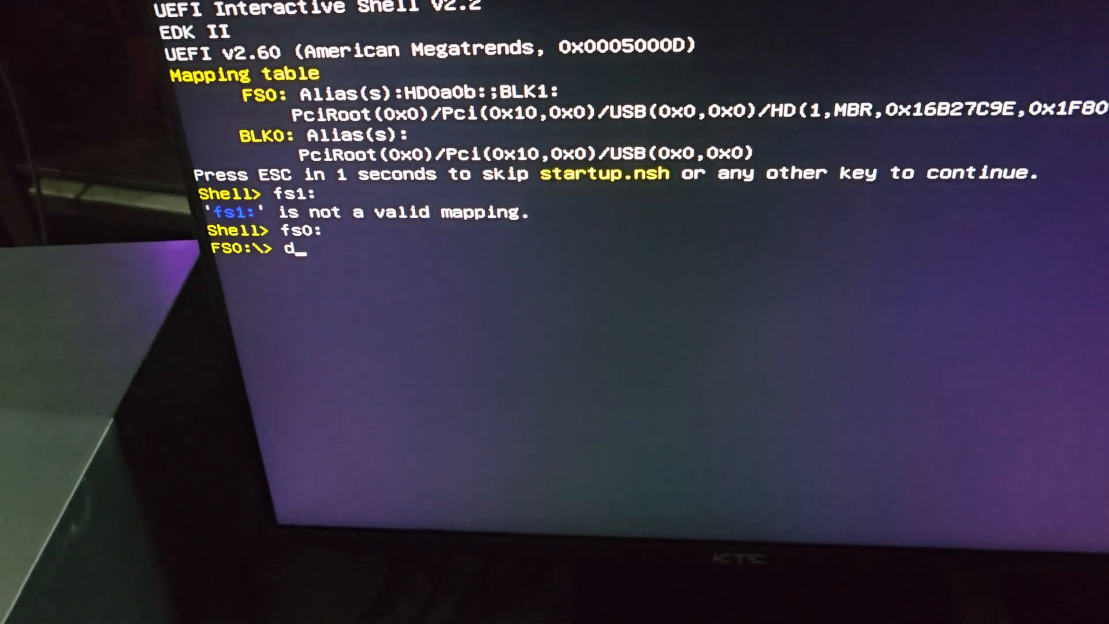
{"action": "type", "text": "ir"}
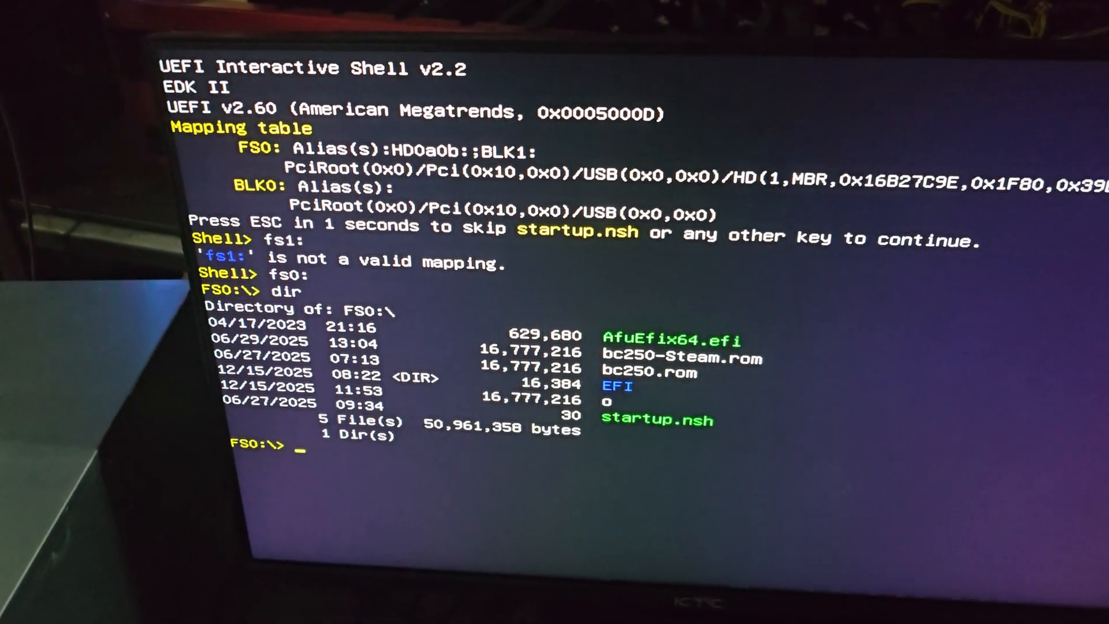
Step: Enter the flash command 'afuefix64.efi bc250-Steam.rom /p /n' without running it
{"action": "type", "text": "afuefix64.efi bc250-Steam.rom /p /n"}
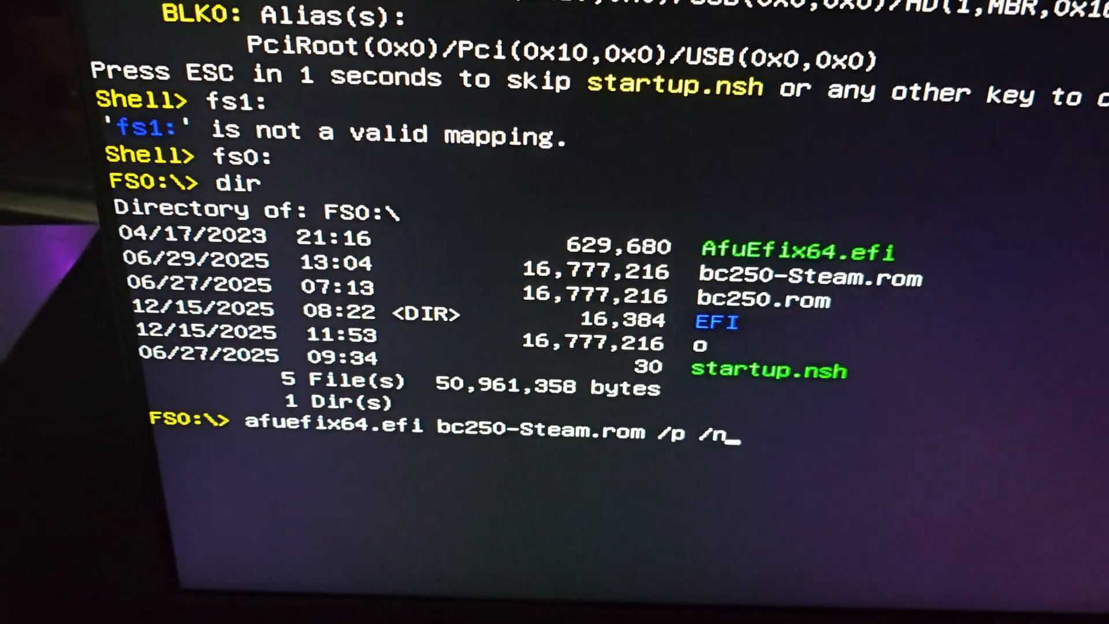
{"action": "key", "text": "Return"}
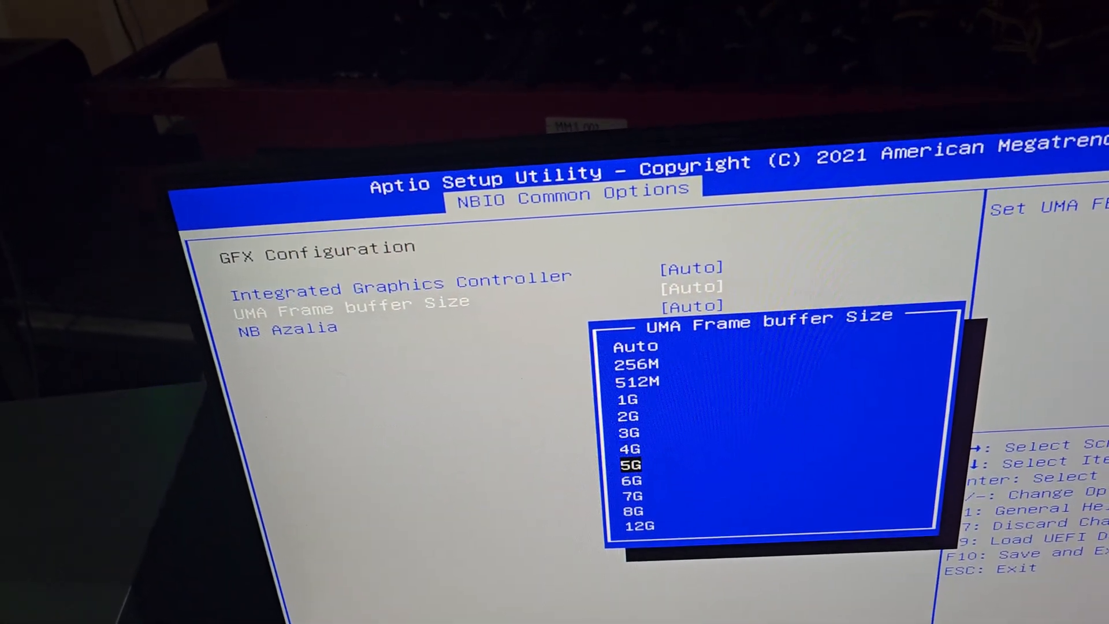
Step: Step the UMA frame buffer size down to 7G and bring up the save-and-exit prompt
{"action": "key", "text": "Down"}
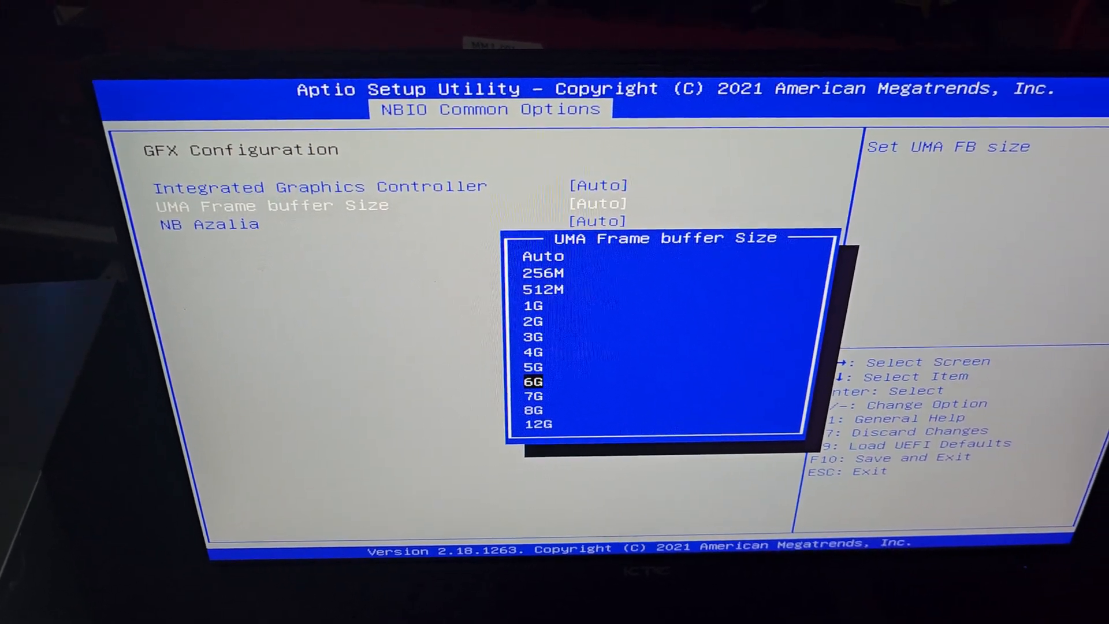
{"action": "key", "text": "down"}
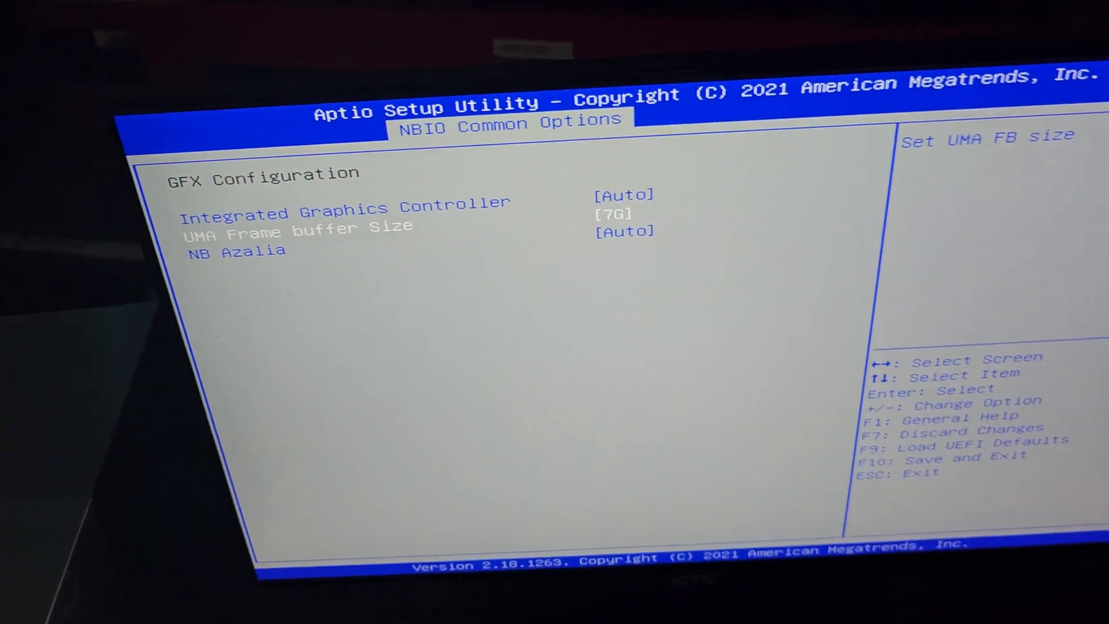
{"action": "key", "text": "Escape"}
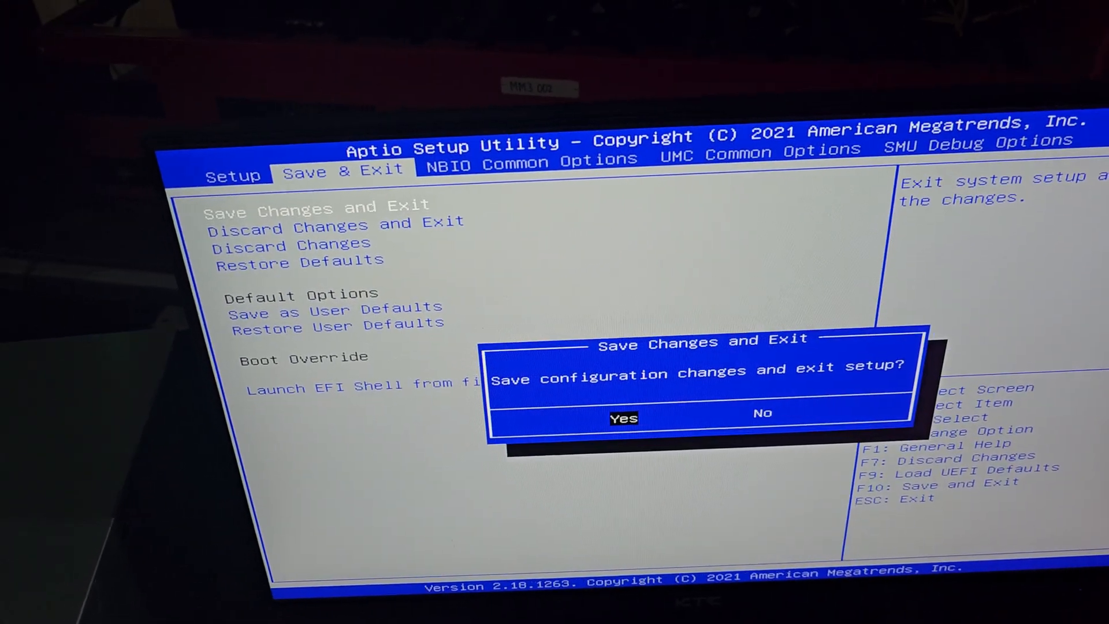
Step: Confirm Yes to save the BIOS changes and exit setup
{"action": "left_click", "coordinate": [622, 419]}
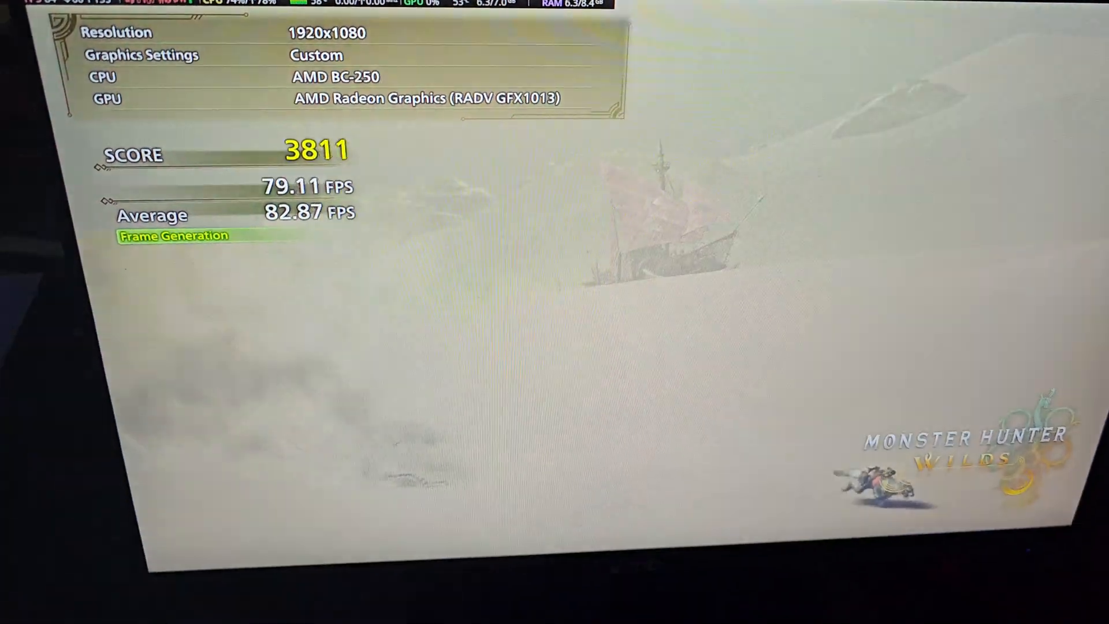